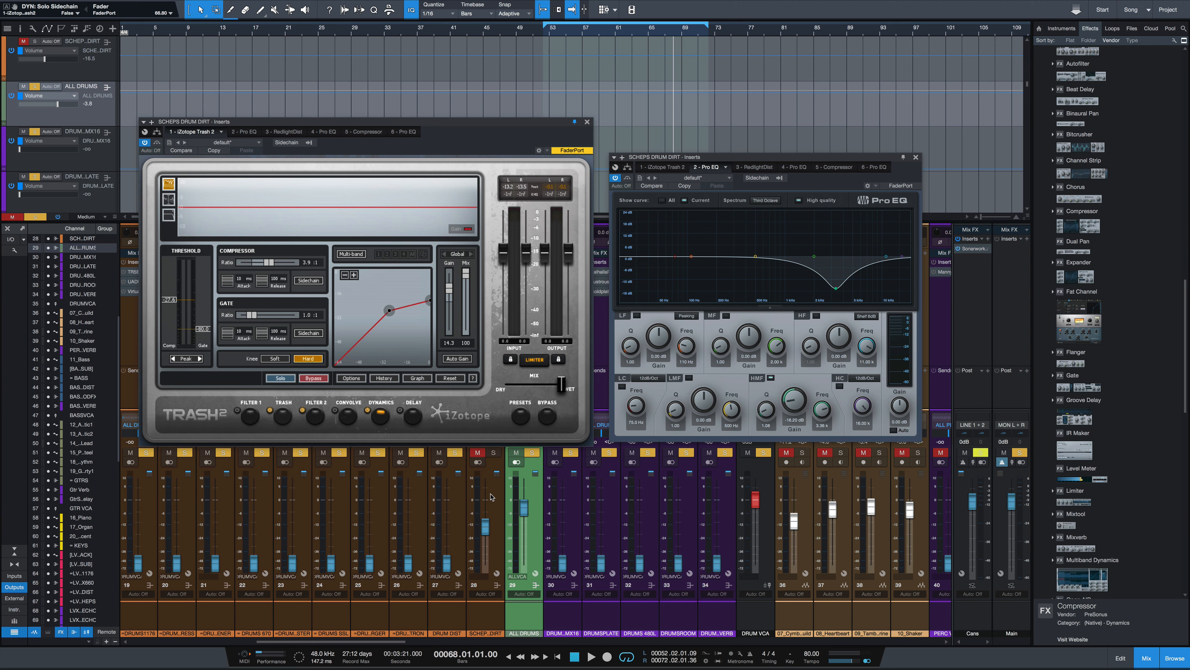
{"action": "mouse_move", "coordinate": [231, 428]}
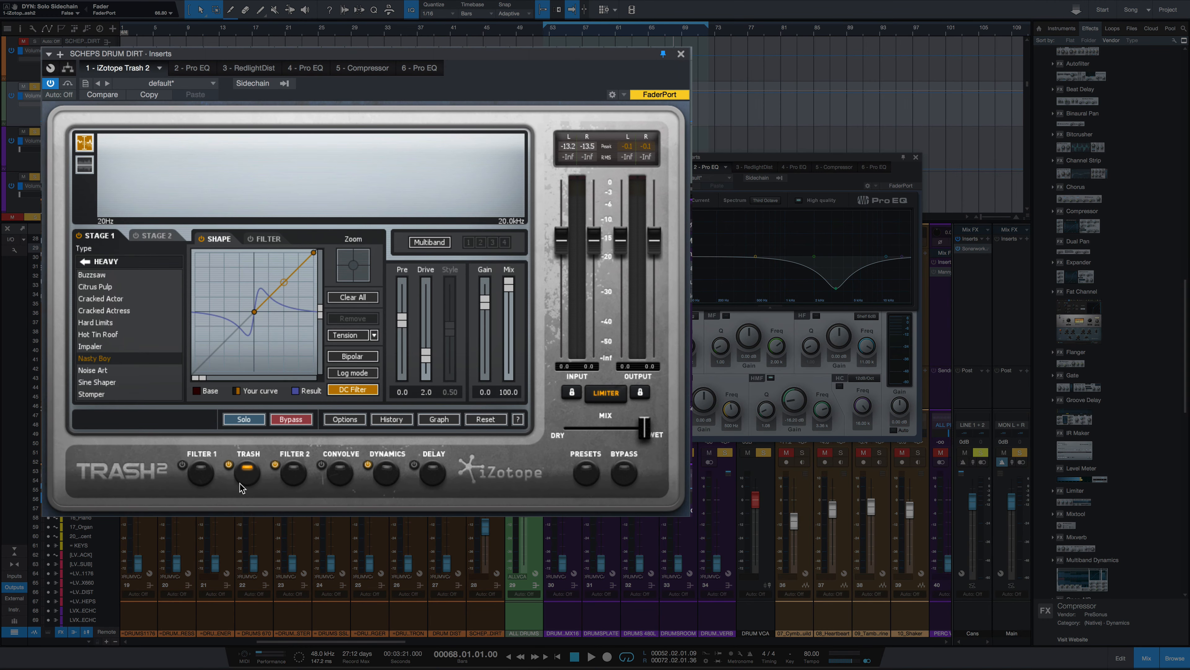
{"action": "mouse_move", "coordinate": [250, 484]}
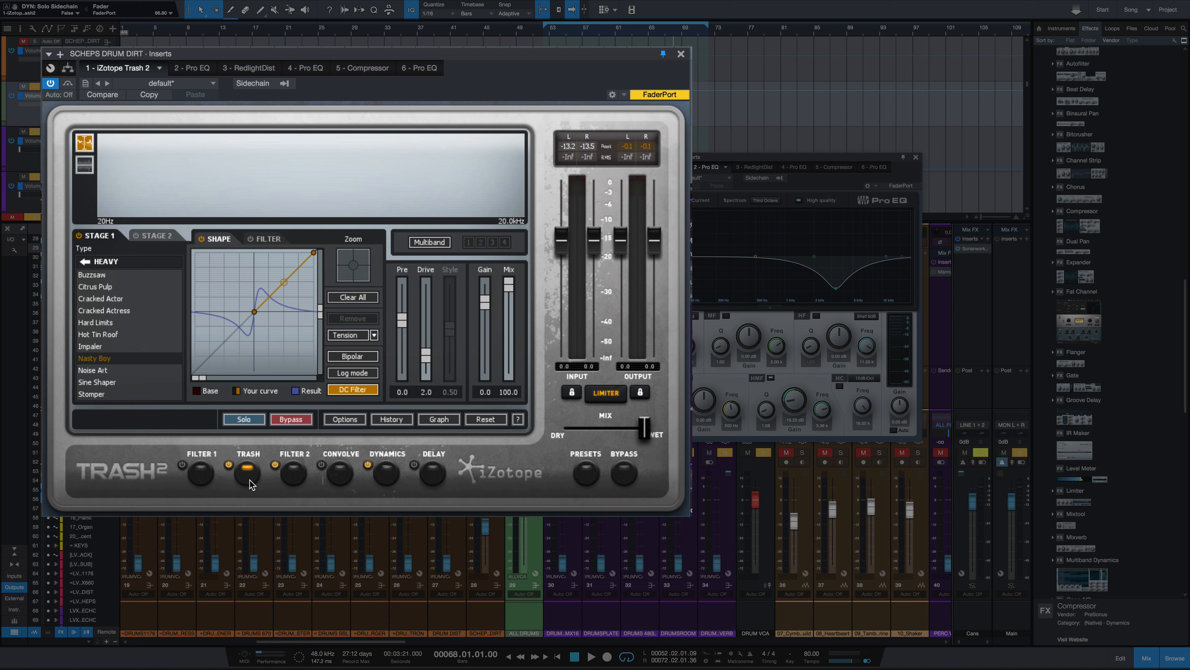
{"action": "mouse_move", "coordinate": [454, 471]}
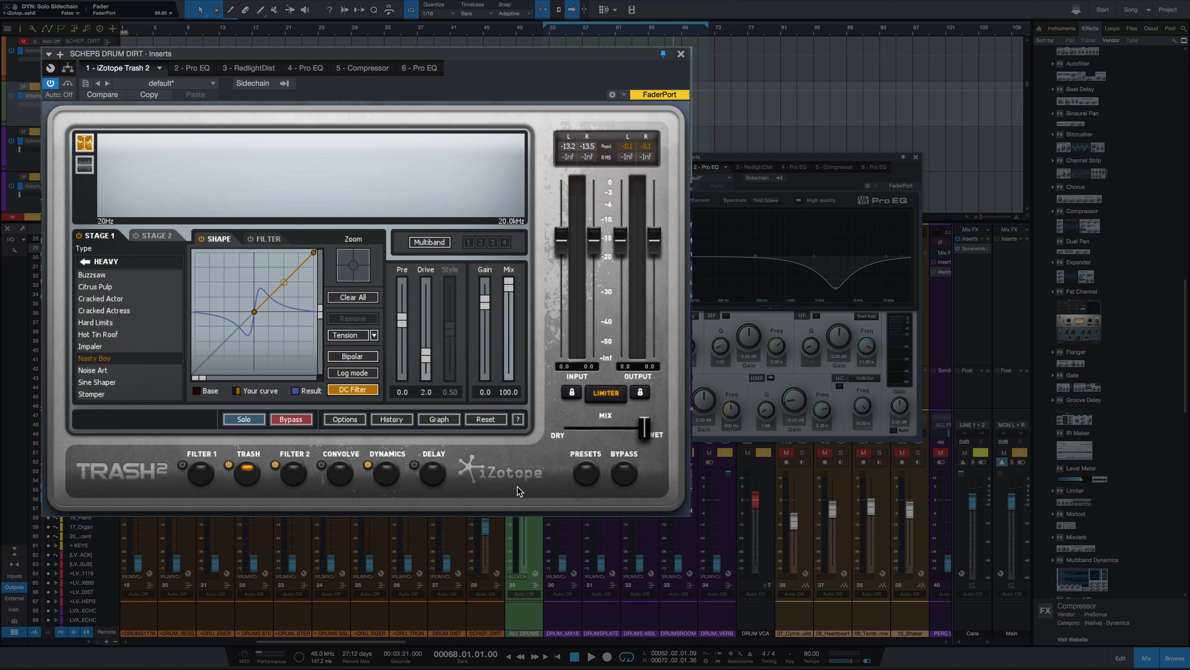
{"action": "mouse_move", "coordinate": [105, 363]}
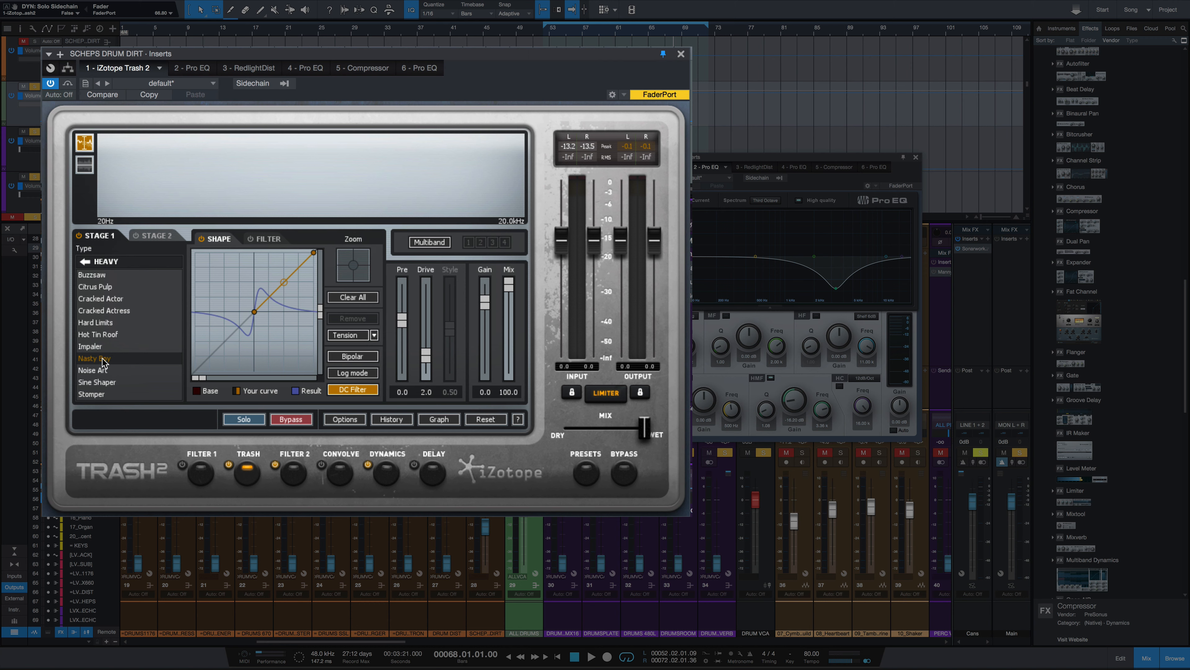
{"action": "mouse_move", "coordinate": [114, 348]}
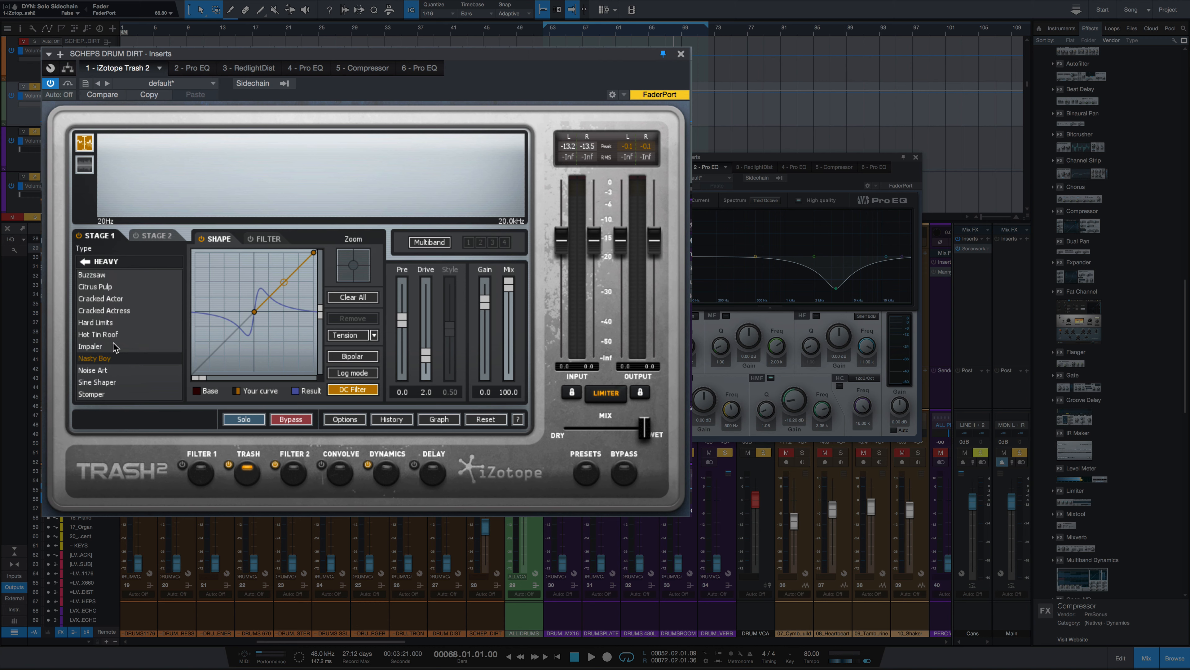
{"action": "mouse_move", "coordinate": [287, 307]}
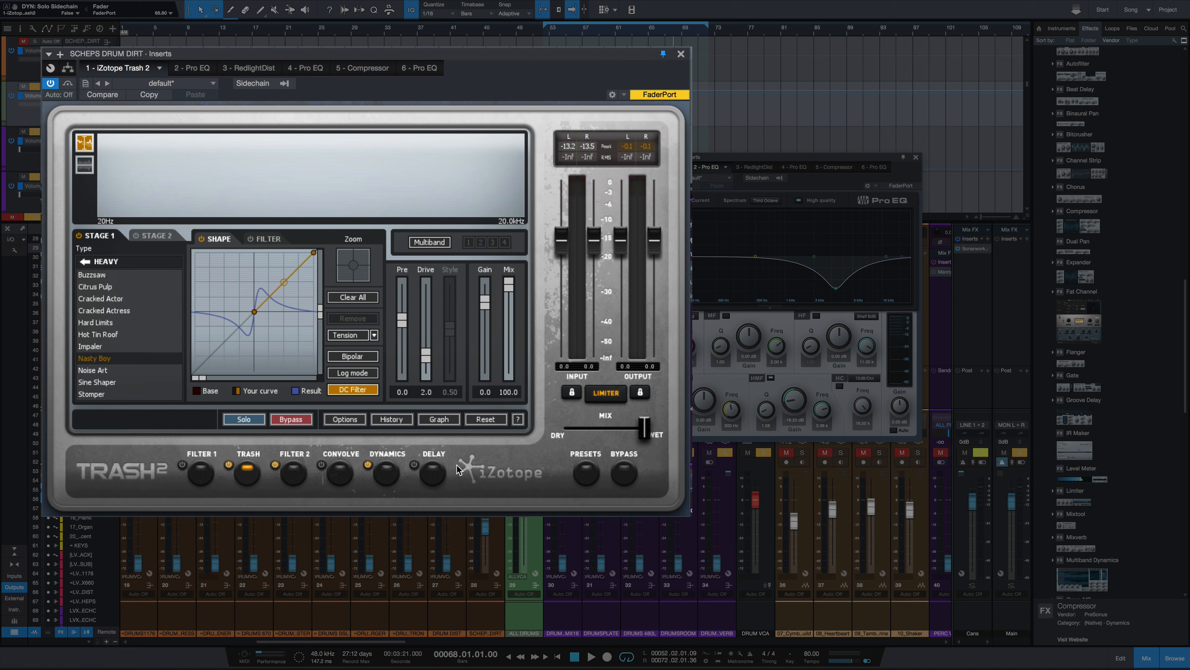
{"action": "mouse_move", "coordinate": [471, 476]}
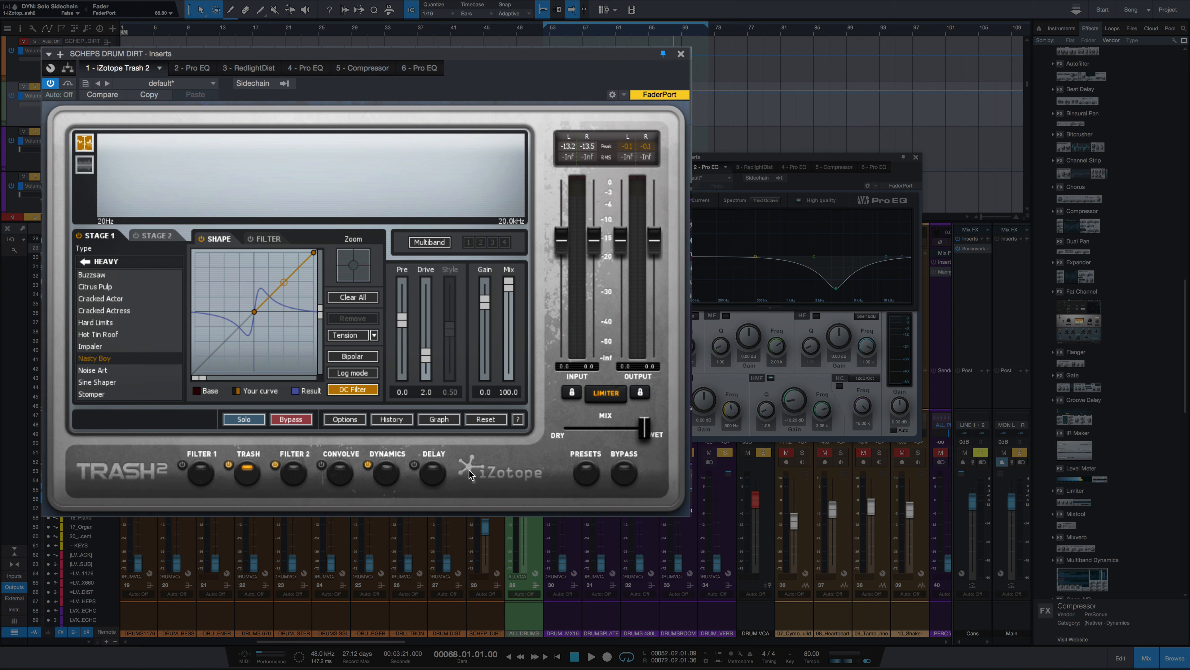
{"action": "mouse_move", "coordinate": [482, 467]}
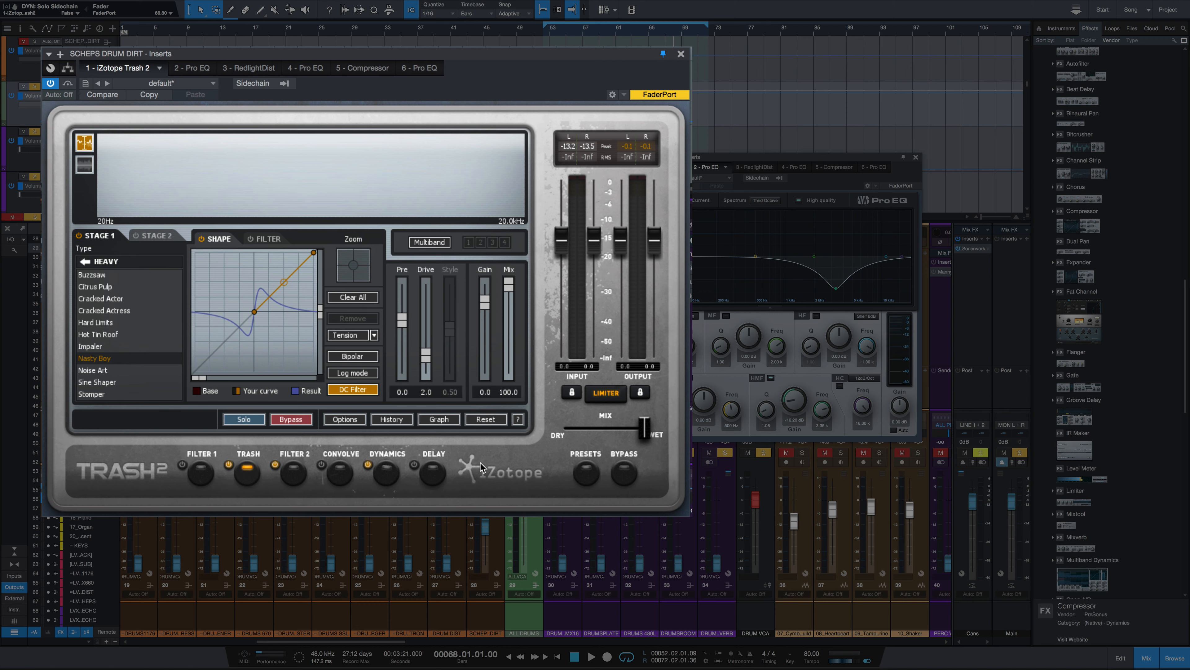
- Show Trash 2's second filter stage: a 5.4 dB cut near 3.5 kHz and a low-pass at 11.3 kHz
{"action": "left_click", "coordinate": [295, 474]}
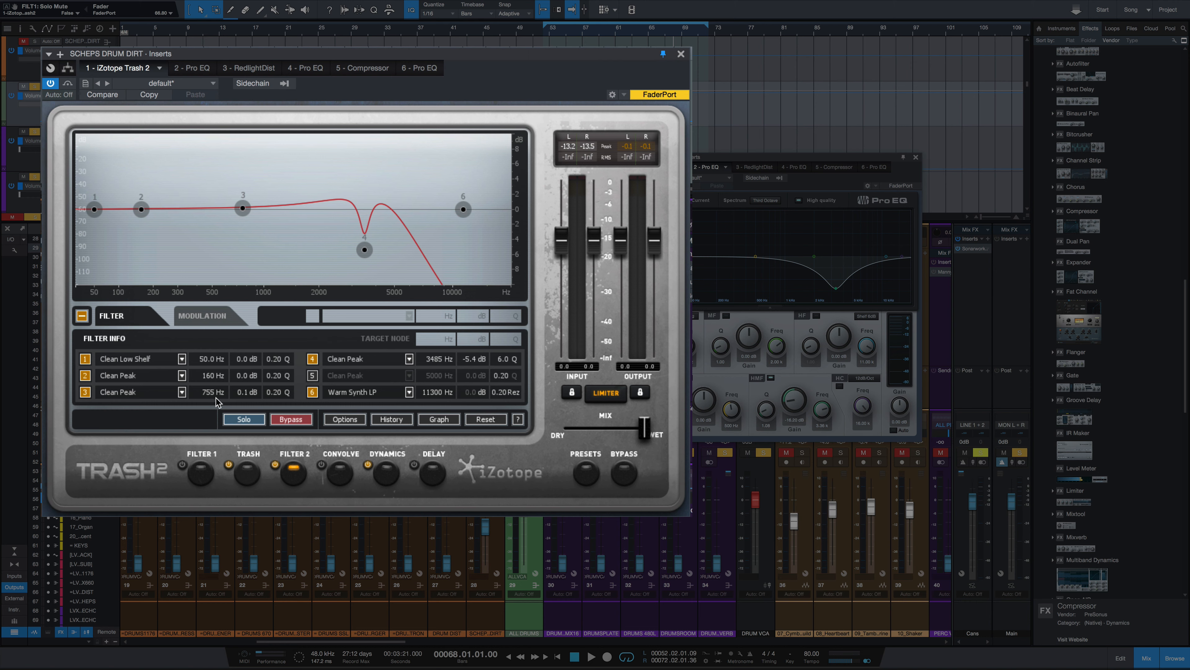
{"action": "mouse_move", "coordinate": [446, 371]}
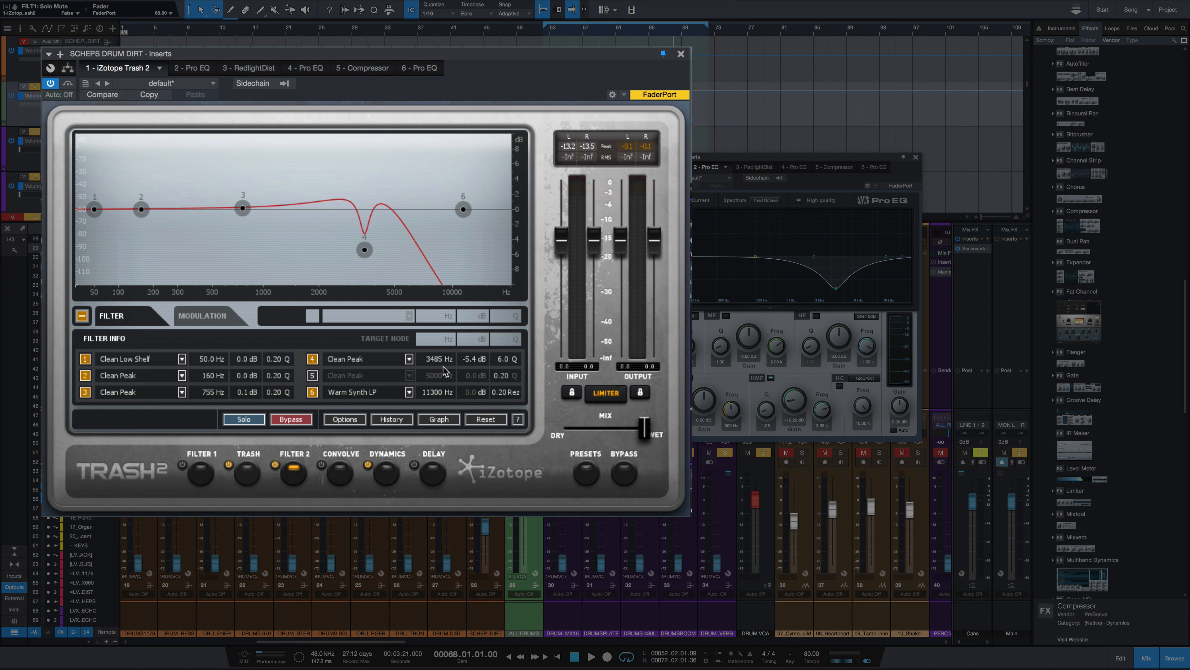
{"action": "mouse_move", "coordinate": [436, 370]}
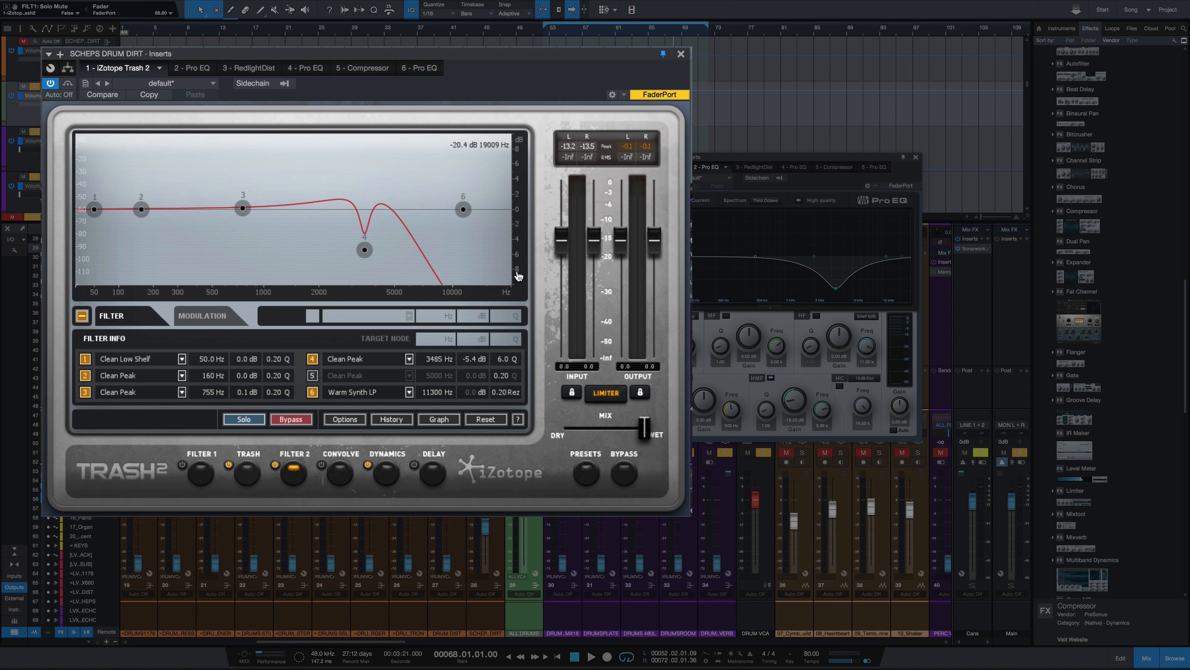
- Bring up the drum bus Pro EQ insert with its 16.2 dB cut around 3.36 kHz
{"action": "left_click", "coordinate": [387, 471]}
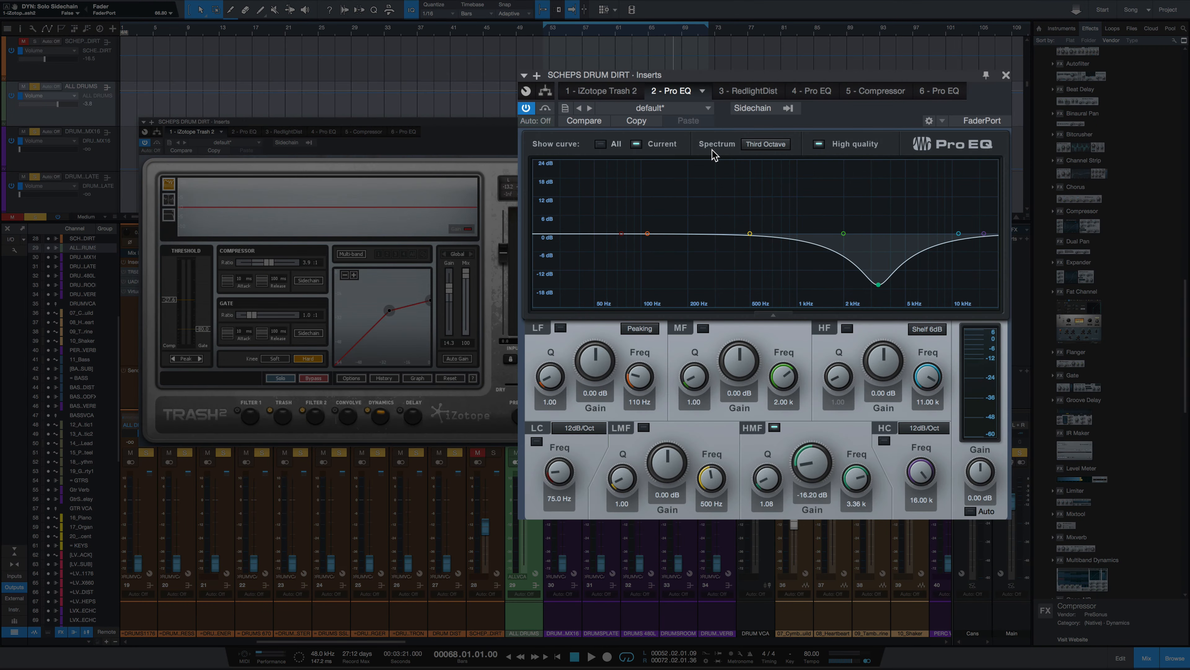
{"action": "mouse_move", "coordinate": [901, 199]}
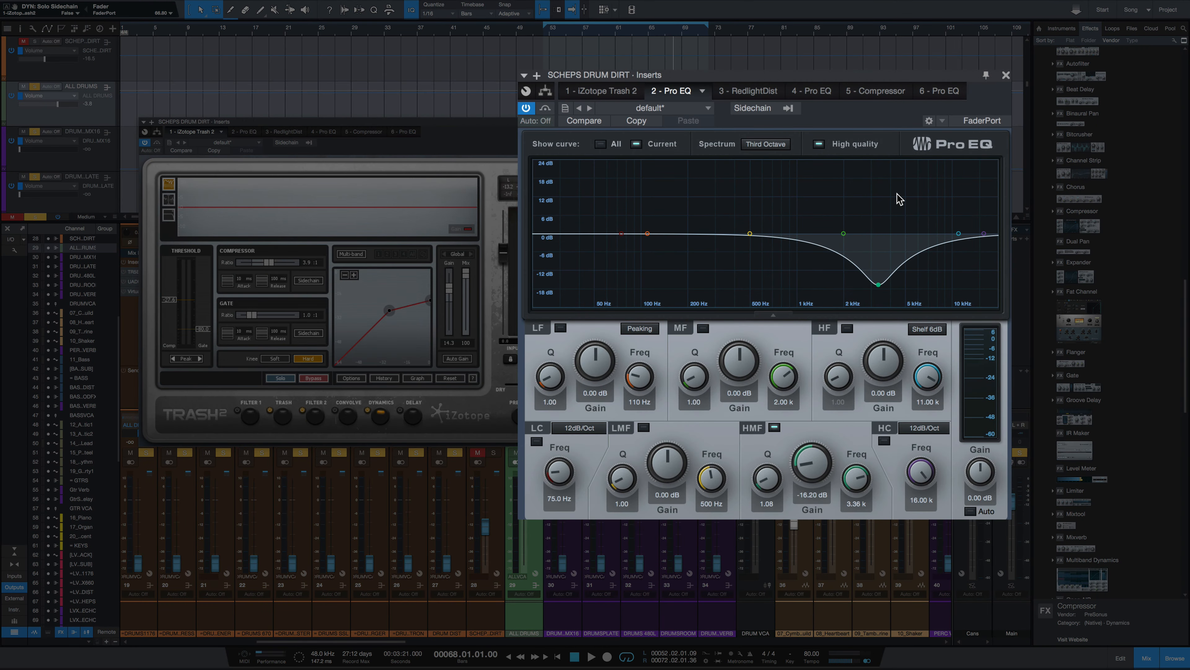
{"action": "mouse_move", "coordinate": [875, 294]}
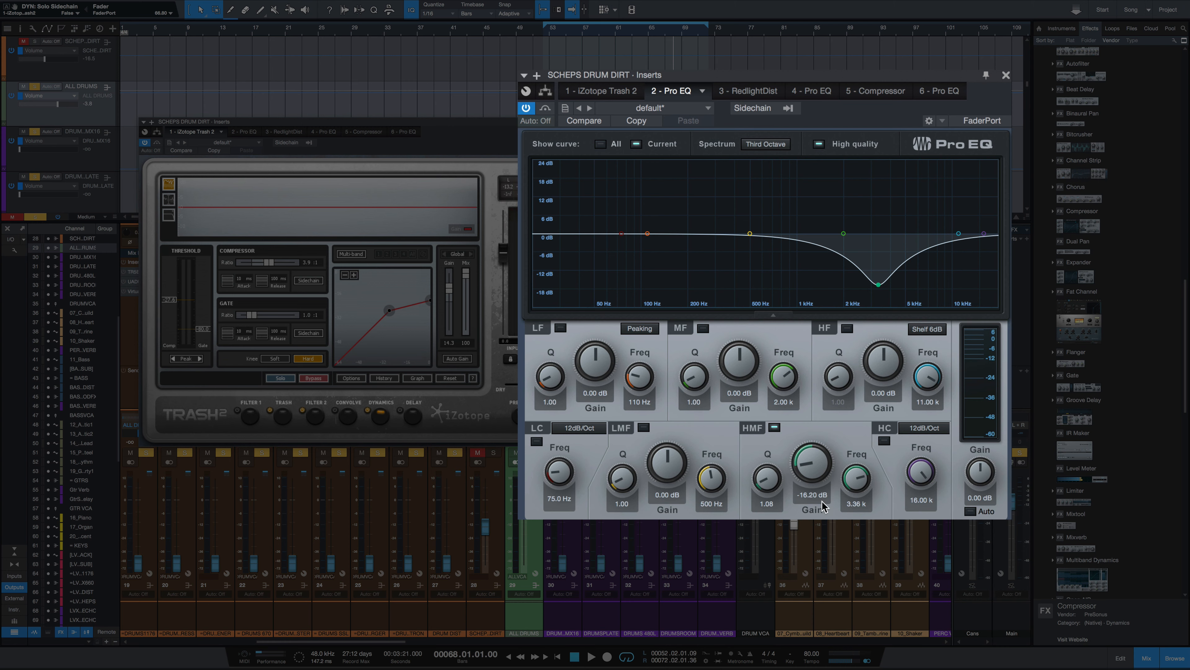
{"action": "mouse_move", "coordinate": [856, 517]}
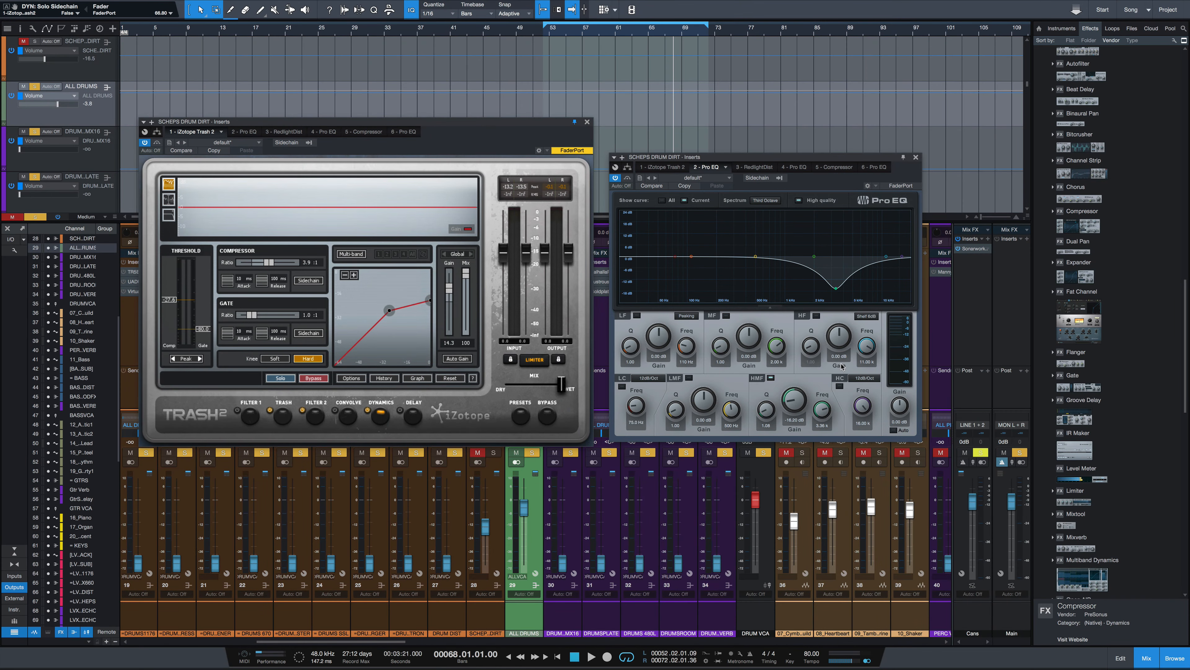
{"action": "mouse_move", "coordinate": [379, 418]}
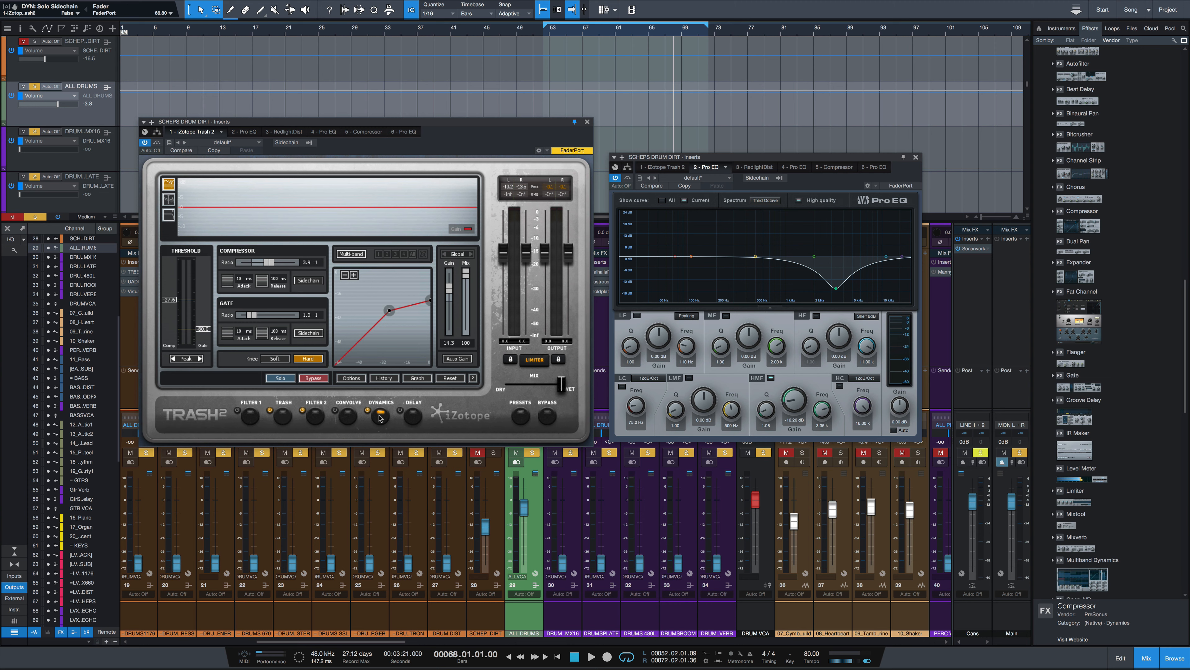
{"action": "mouse_move", "coordinate": [850, 308]}
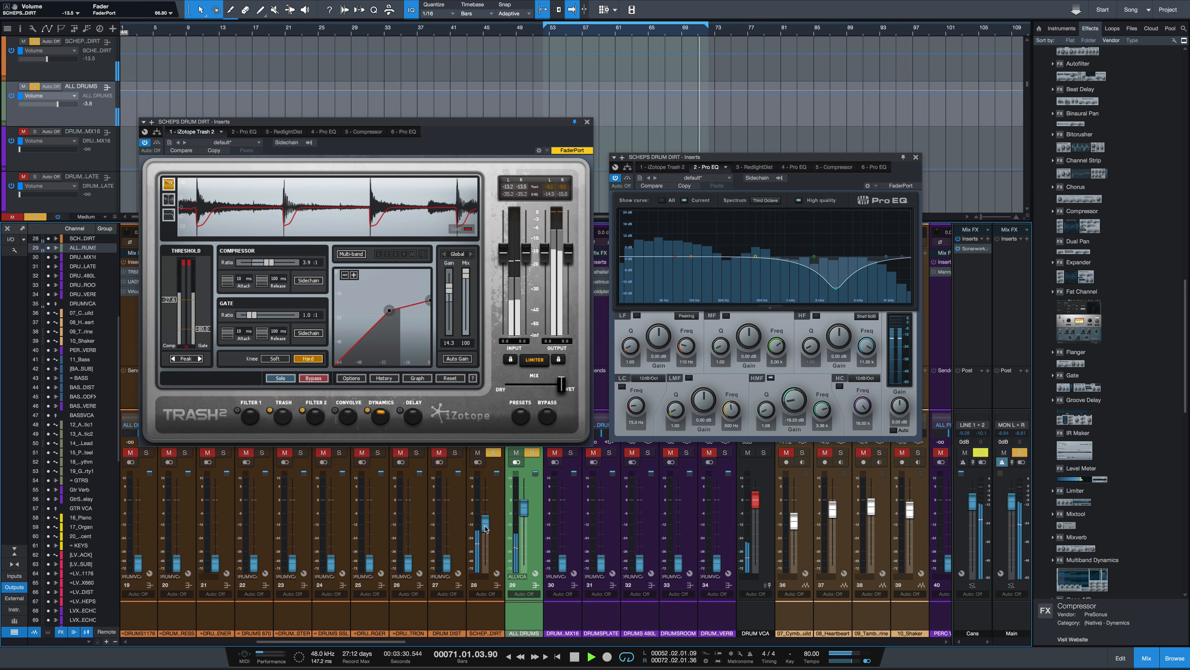
- Solo the SCHEPS DIRT parallel channel while the song keeps playing
{"action": "left_click", "coordinate": [592, 657]}
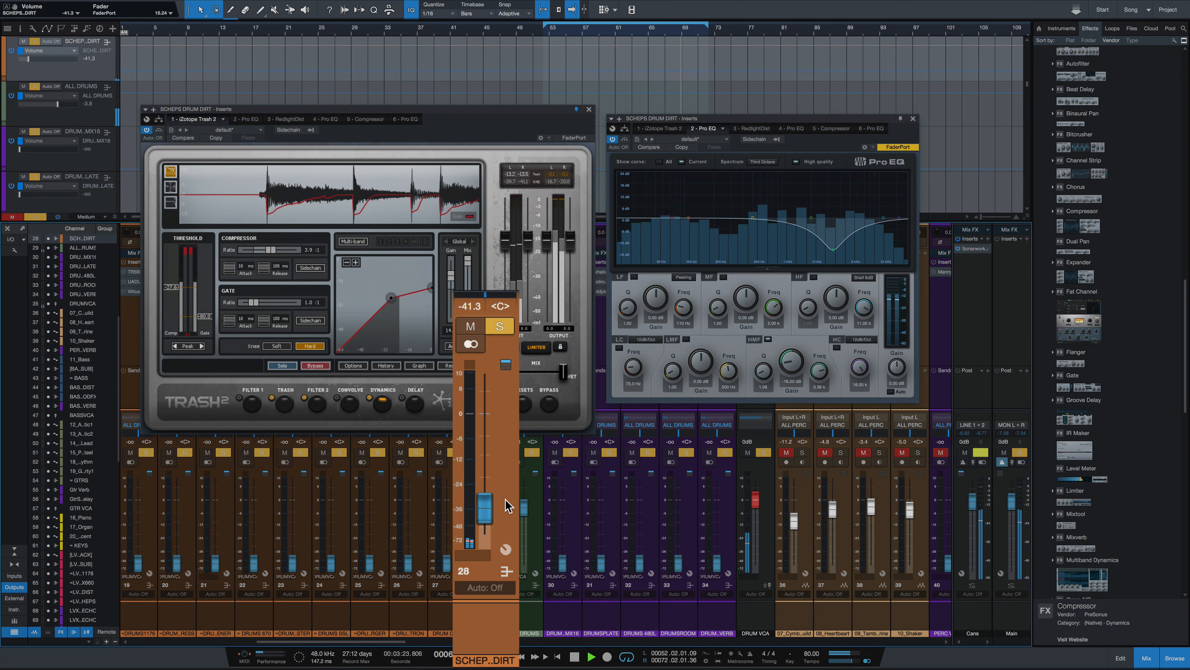
- Fade the SCHEPS DIRT channel up to about -16 dB and close the Trash 2 window
{"action": "left_click_drag", "start_coordinate": [485, 504], "coordinate": [484, 465]}
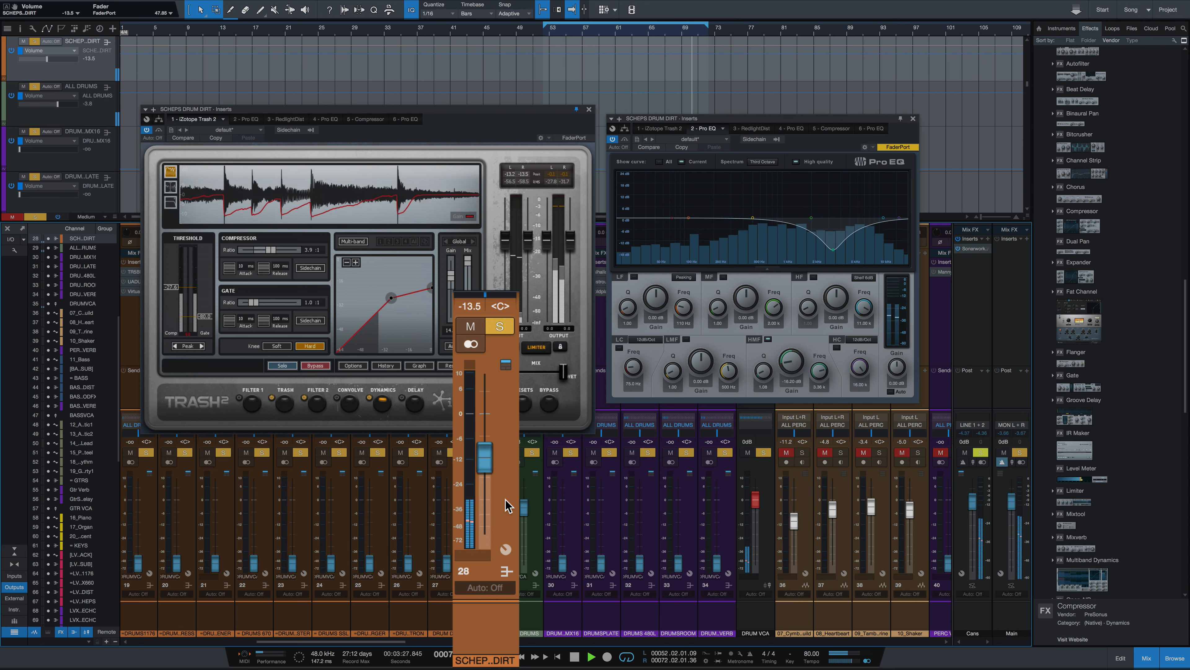
{"action": "left_click_drag", "start_coordinate": [484, 456], "coordinate": [484, 466]}
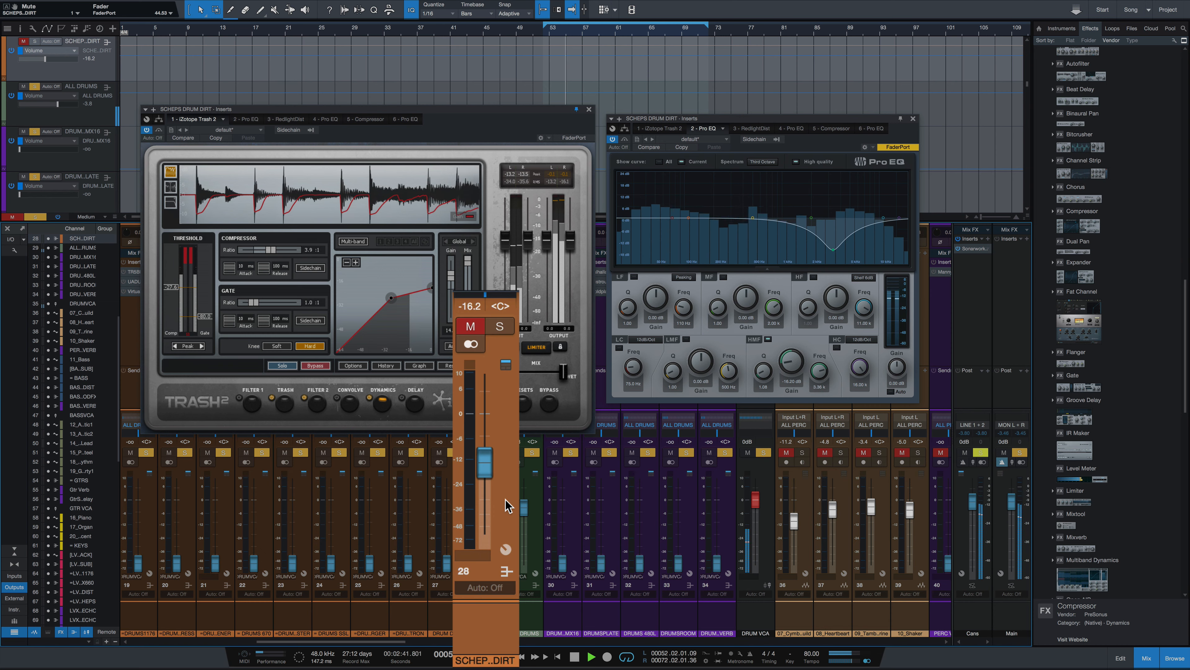
{"action": "left_click", "coordinate": [498, 325]}
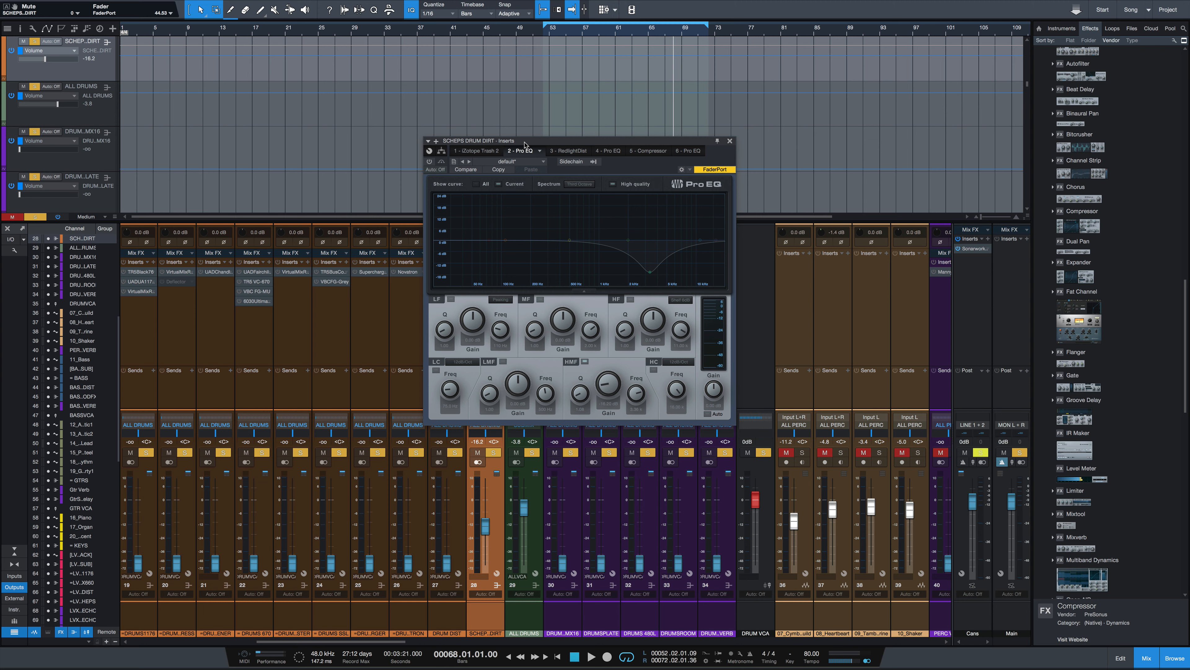
- Step through the stock chain: RedlightDist, Compressor (4:1, -25.5 dB threshold), then the final Pro EQ
{"action": "left_click", "coordinate": [568, 150]}
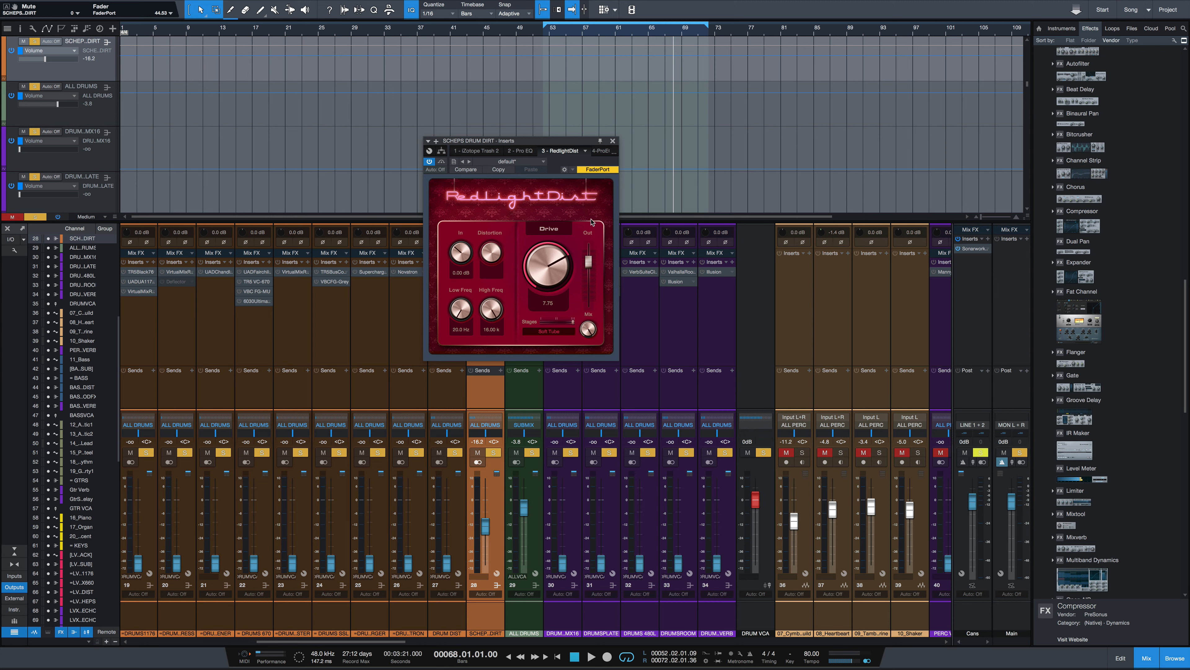
{"action": "left_click", "coordinate": [602, 150]}
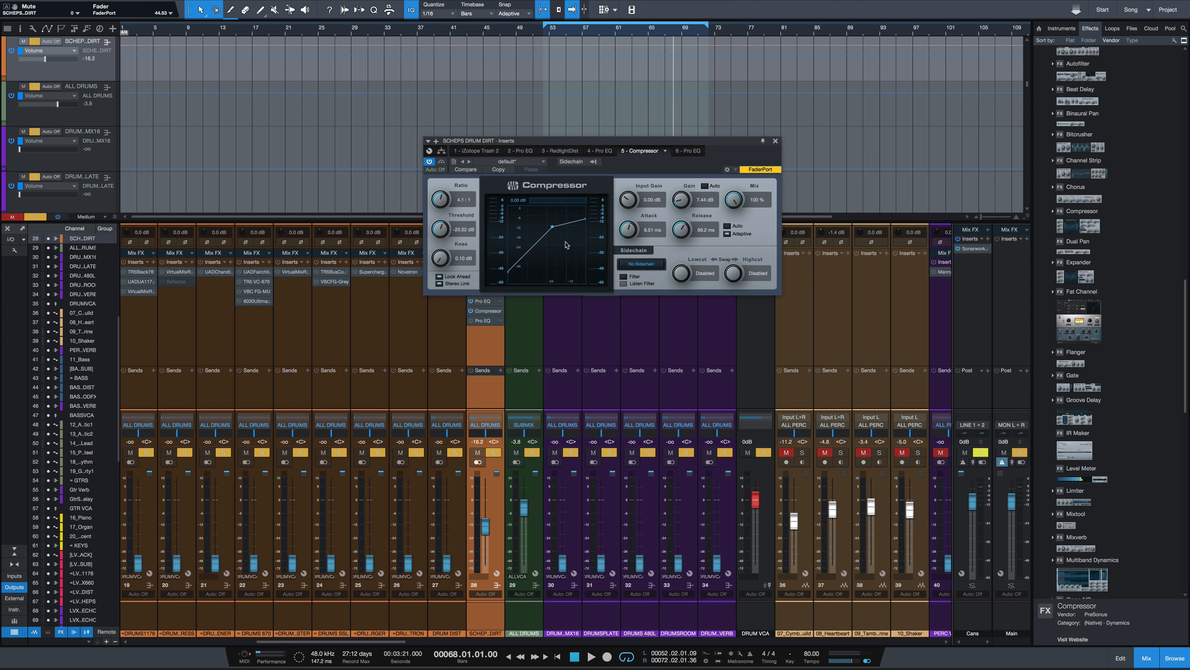
{"action": "left_click", "coordinate": [682, 150]}
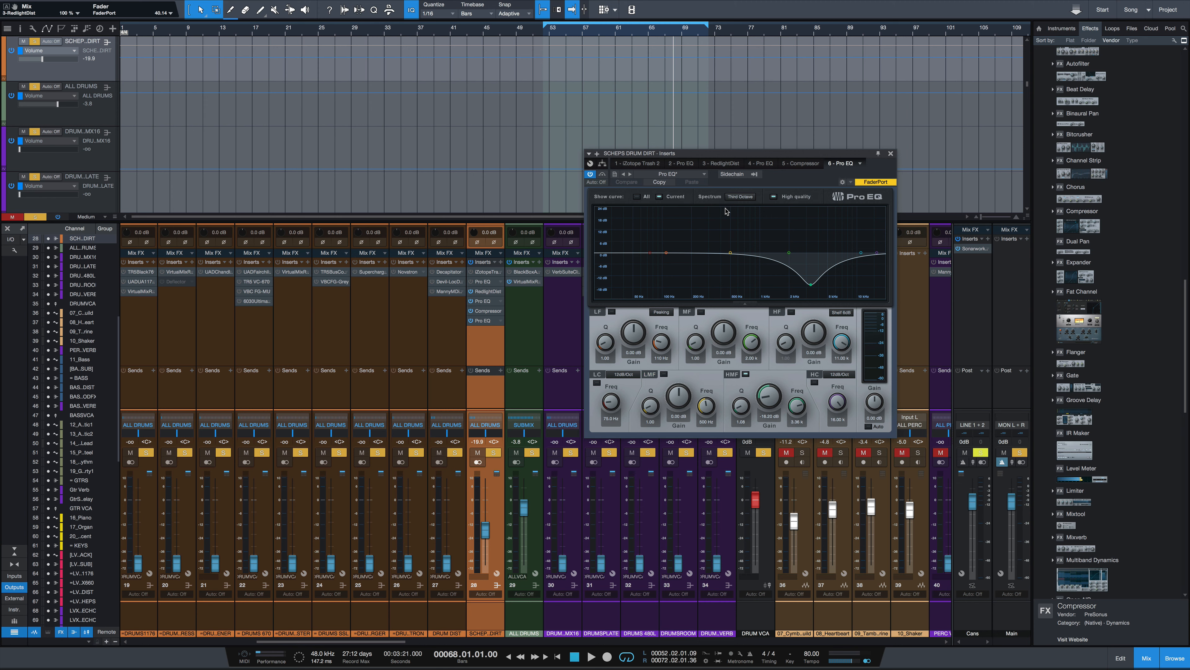
{"action": "mouse_move", "coordinate": [294, 112]}
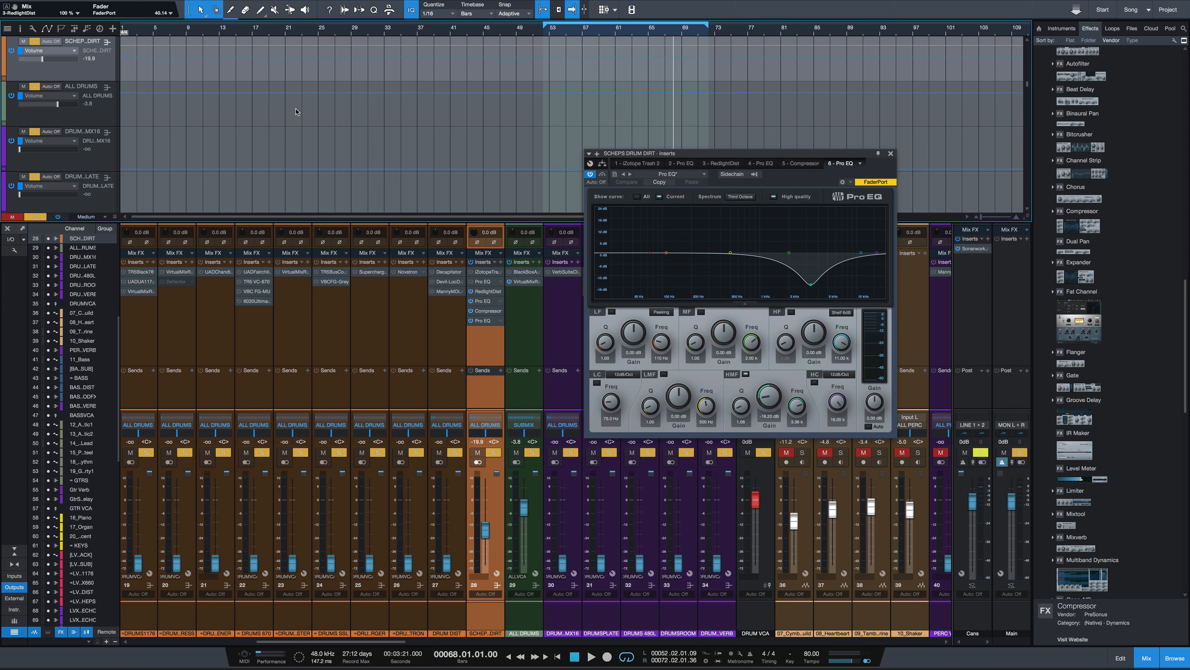
- Show the dirt track's Mute automation and reopen Trash 2 on the dirt channel
{"action": "left_click", "coordinate": [478, 452]}
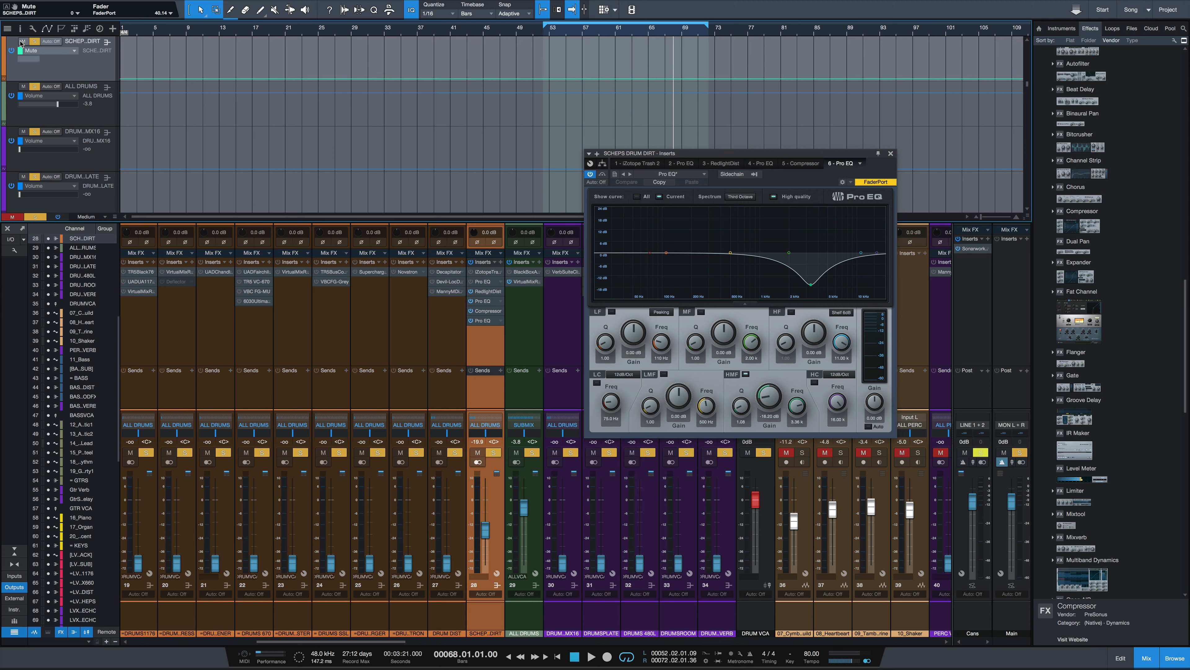
{"action": "left_click", "coordinate": [890, 152]}
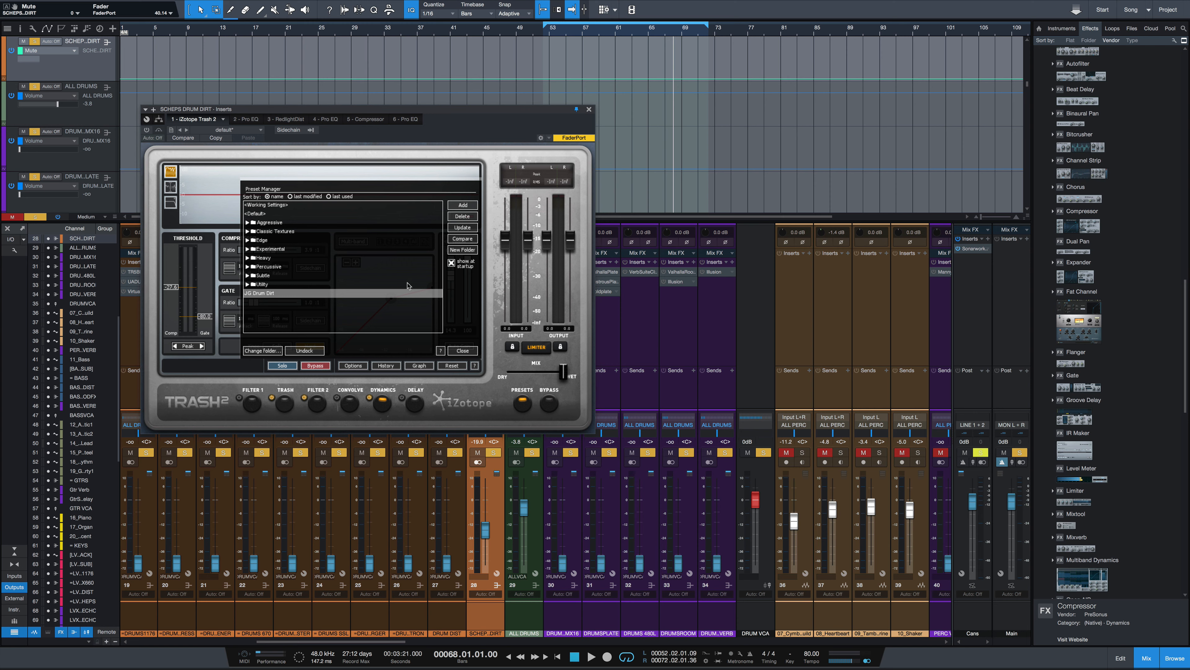
- Switch to the 2 - Pro EQ tab, then close the inserts window
{"action": "left_click", "coordinate": [244, 119]}
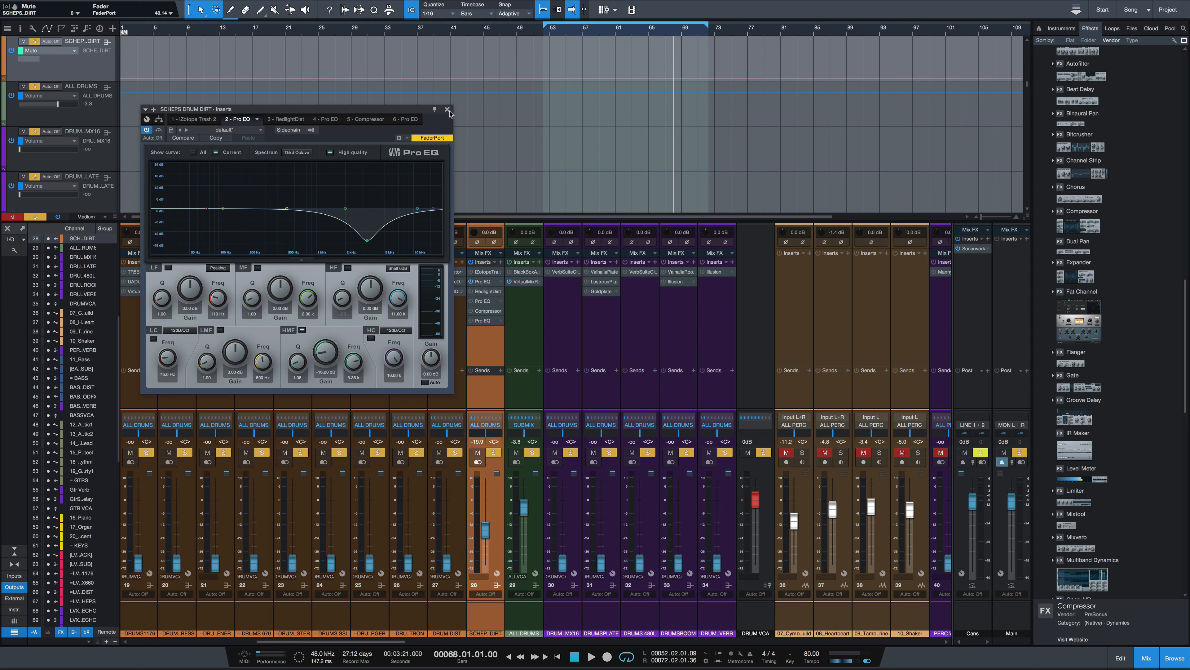
{"action": "left_click", "coordinate": [449, 109]}
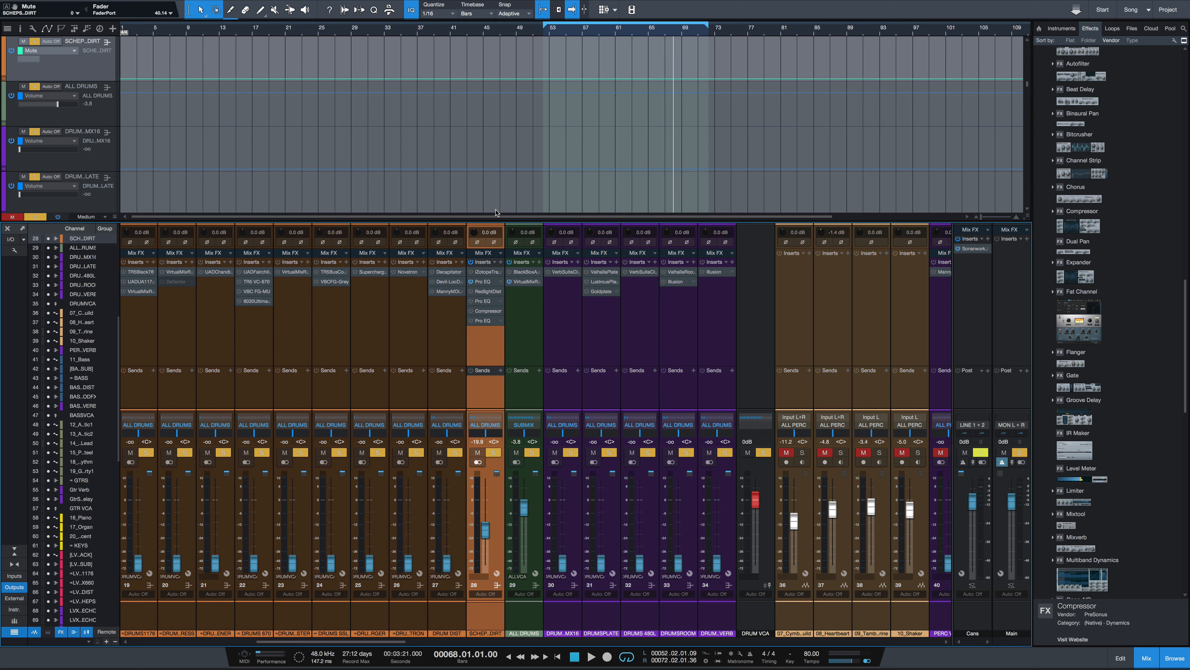